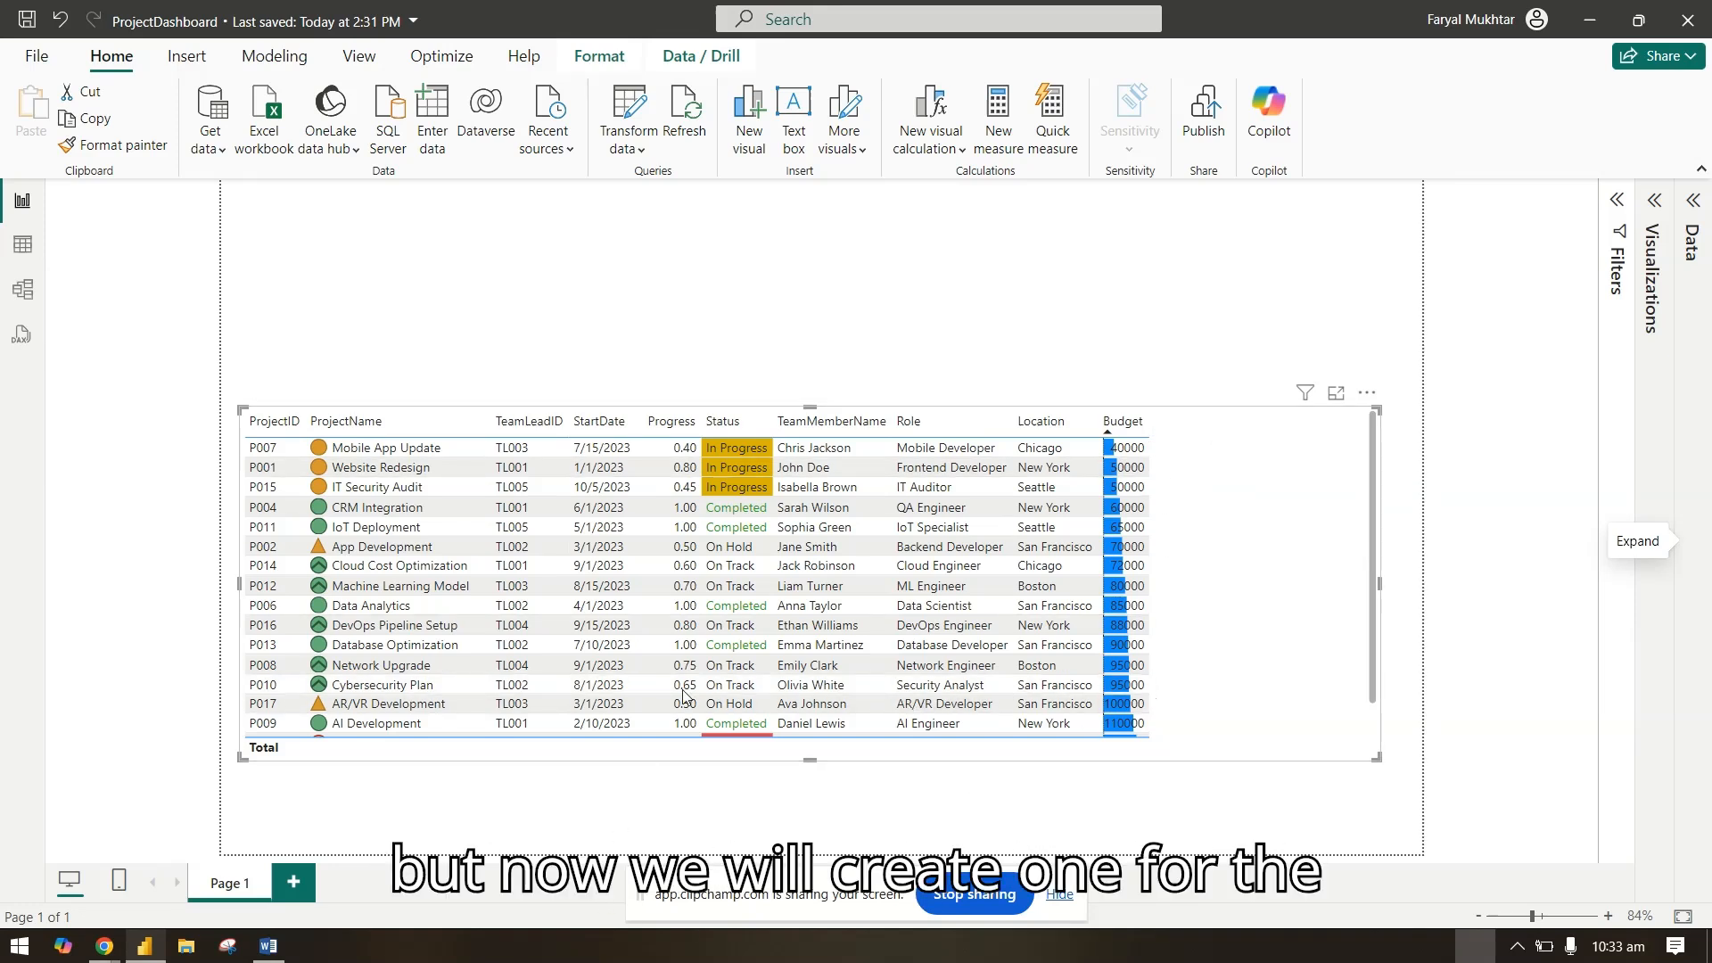
{"action": "mouse_move", "coordinate": [1333, 555]}
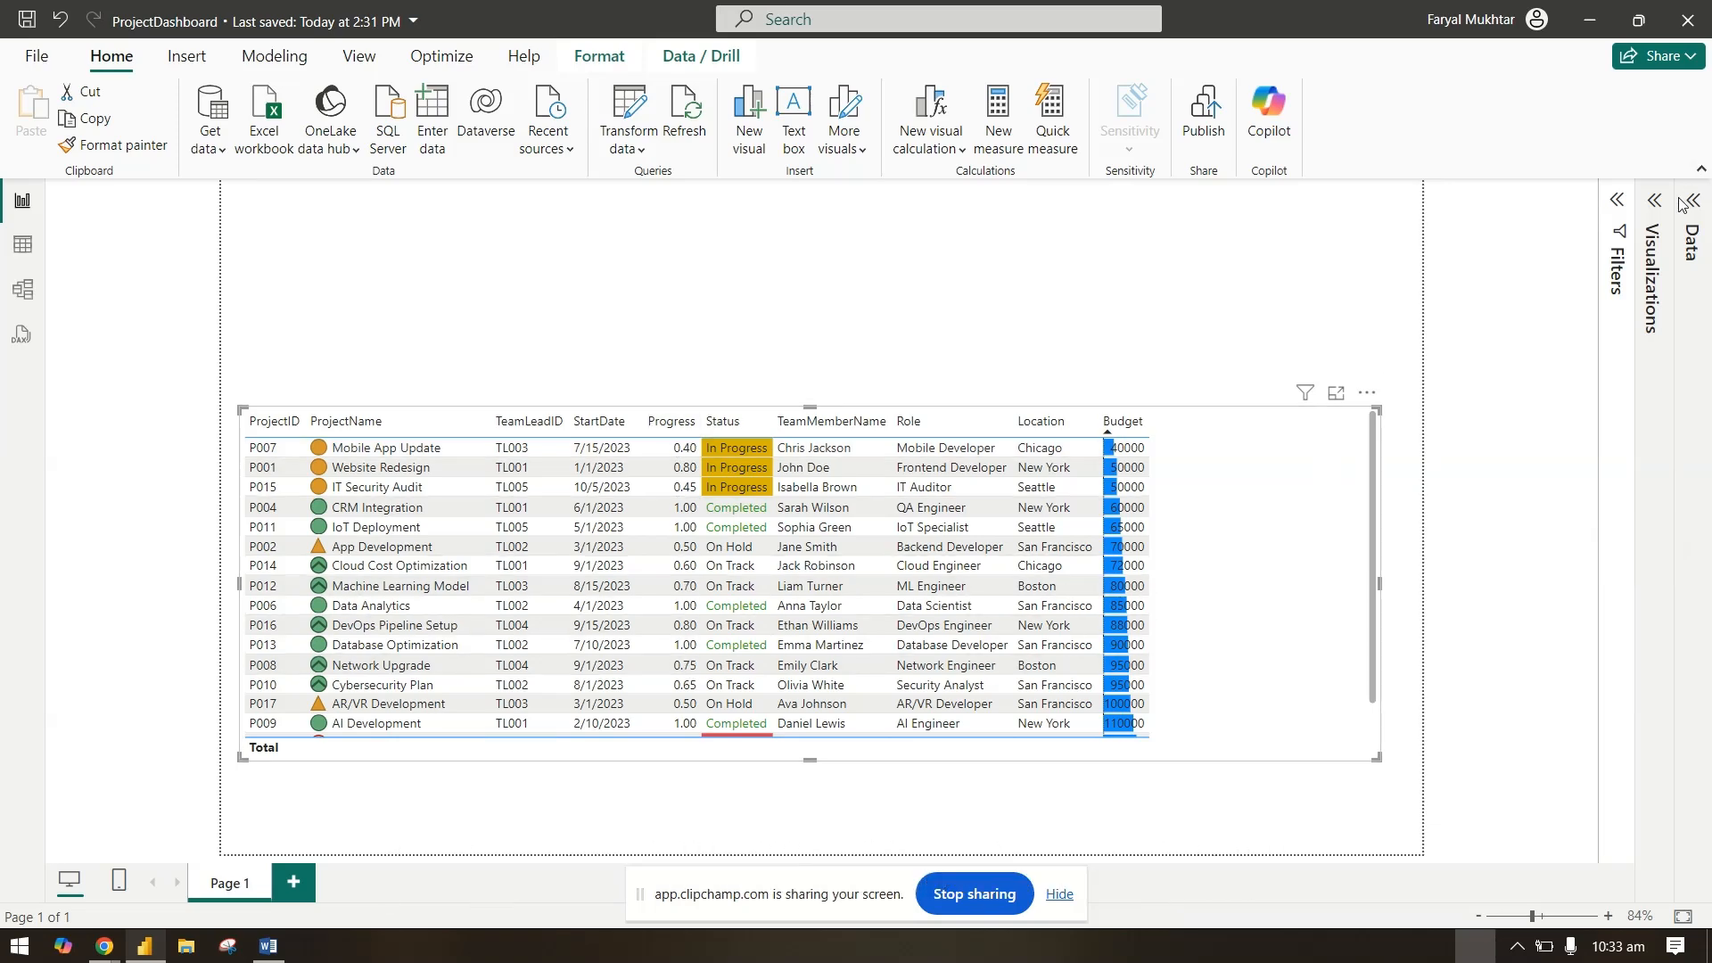
- Expand the Visualizations pane and show the Progress field's conditional formatting options
{"action": "left_click", "coordinate": [1655, 199]}
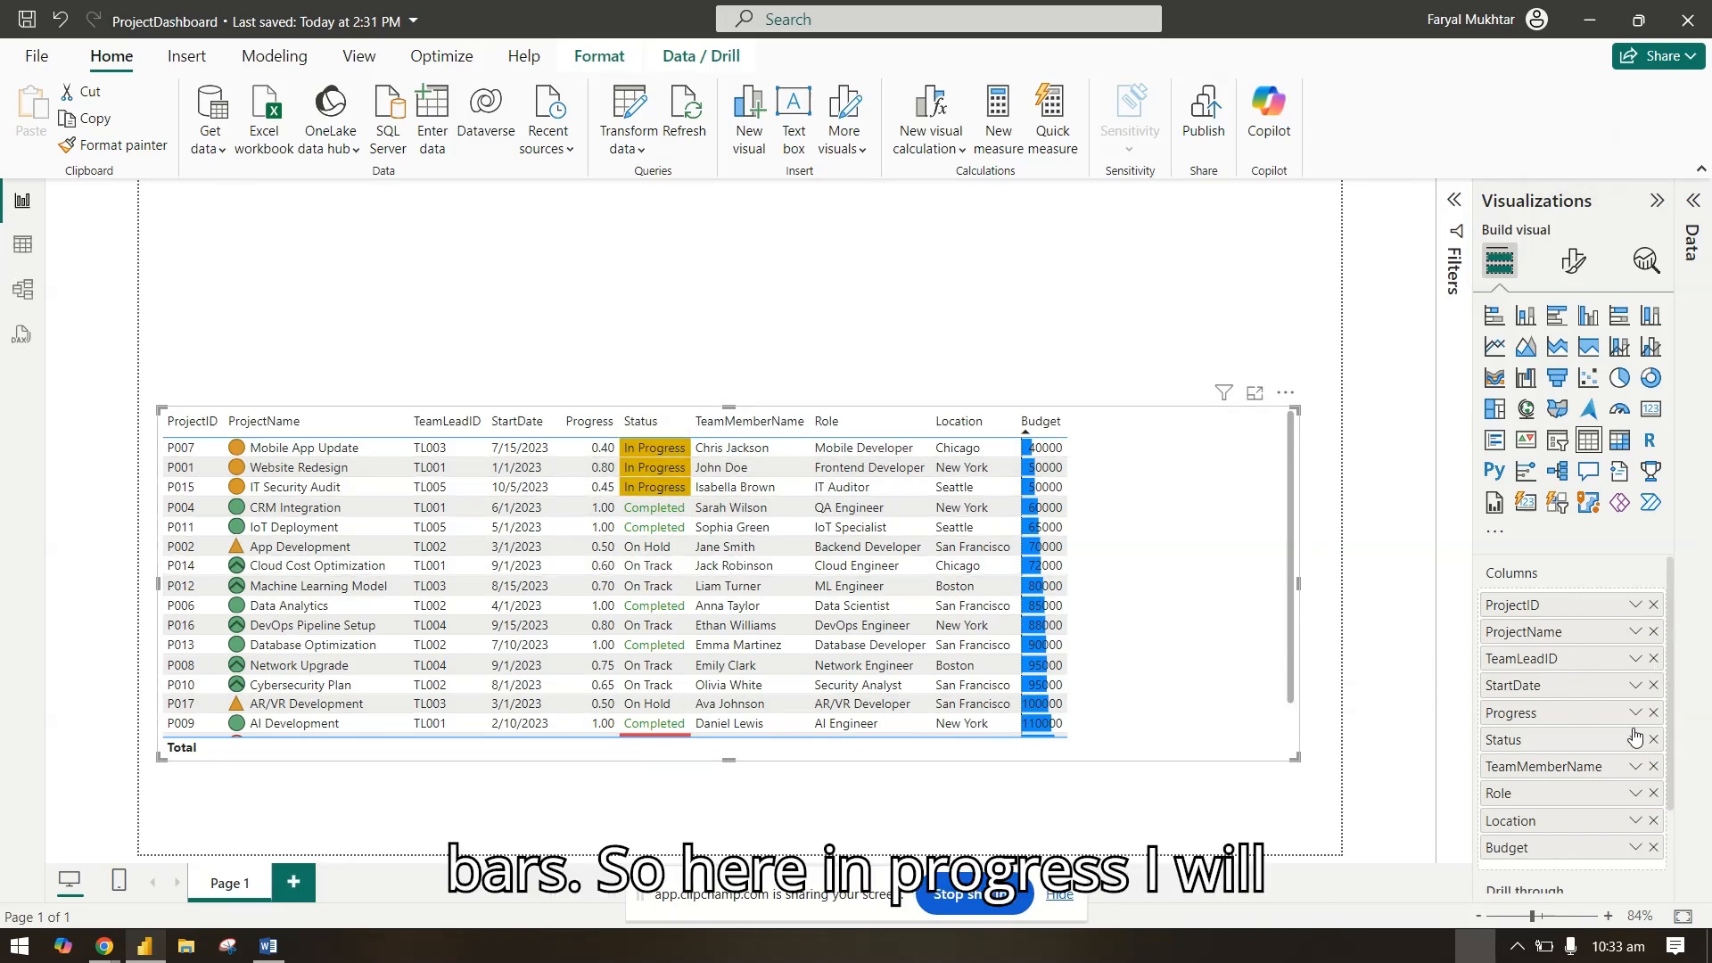
{"action": "left_click", "coordinate": [1632, 714]}
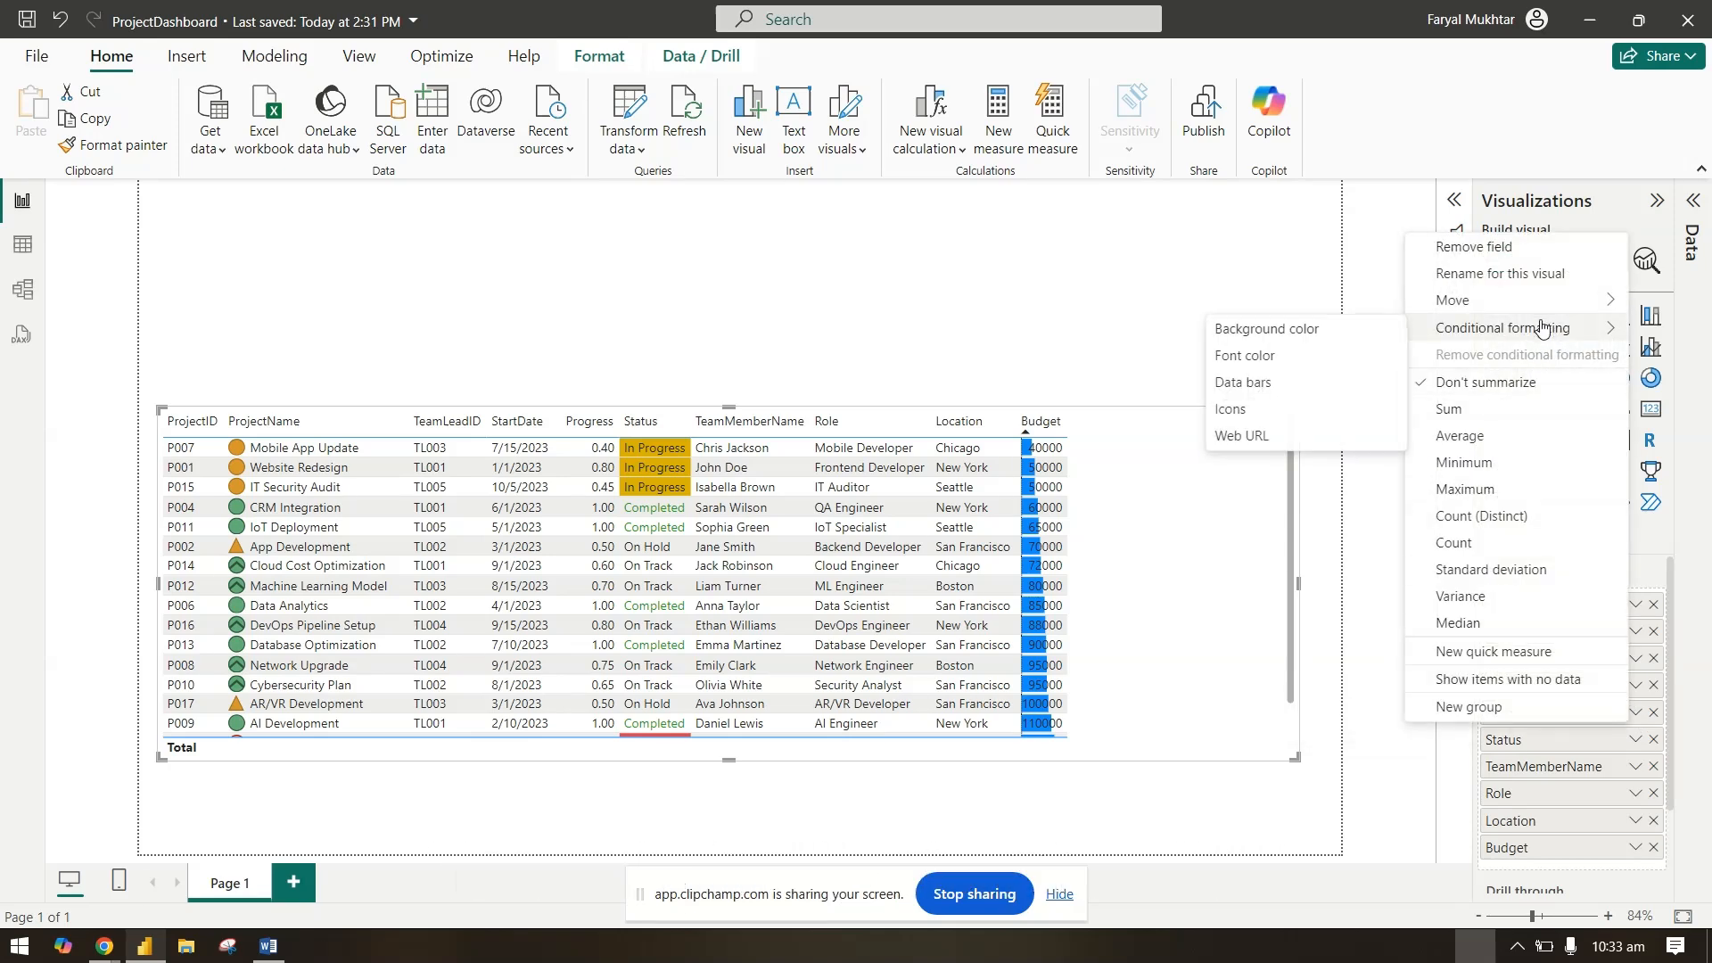
{"action": "mouse_move", "coordinate": [1243, 381]}
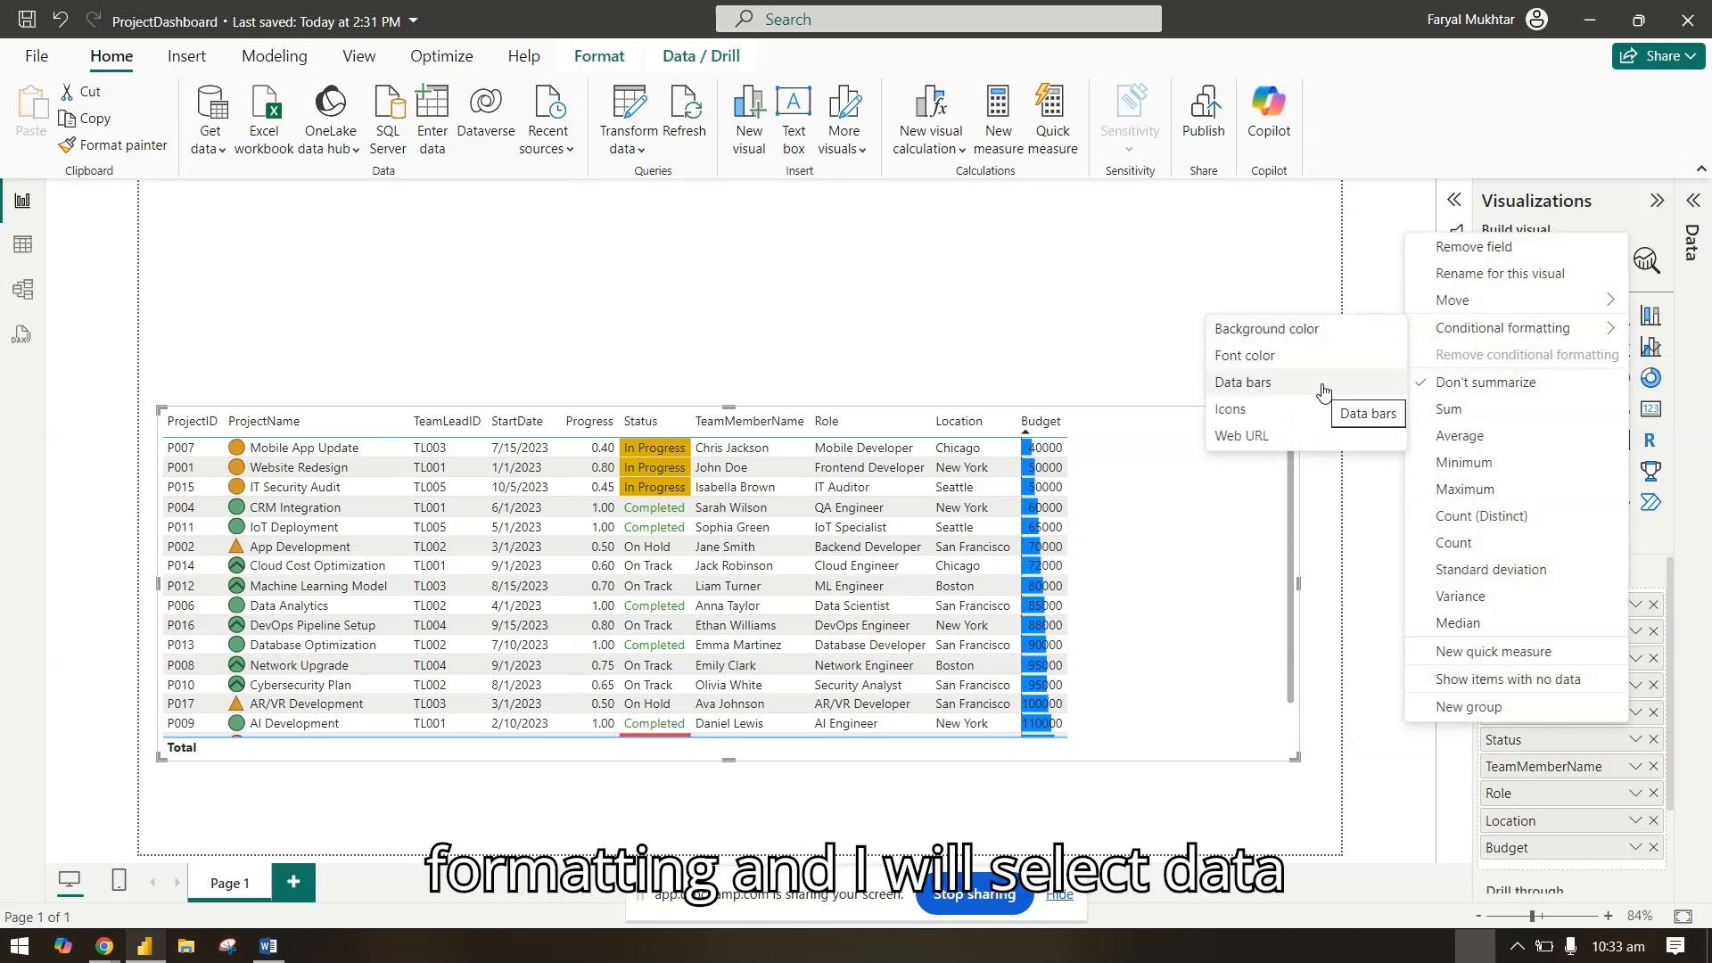
- Add data bars to Progress, trying a Custom maximum then keeping Highest value
{"action": "left_click", "coordinate": [1241, 381]}
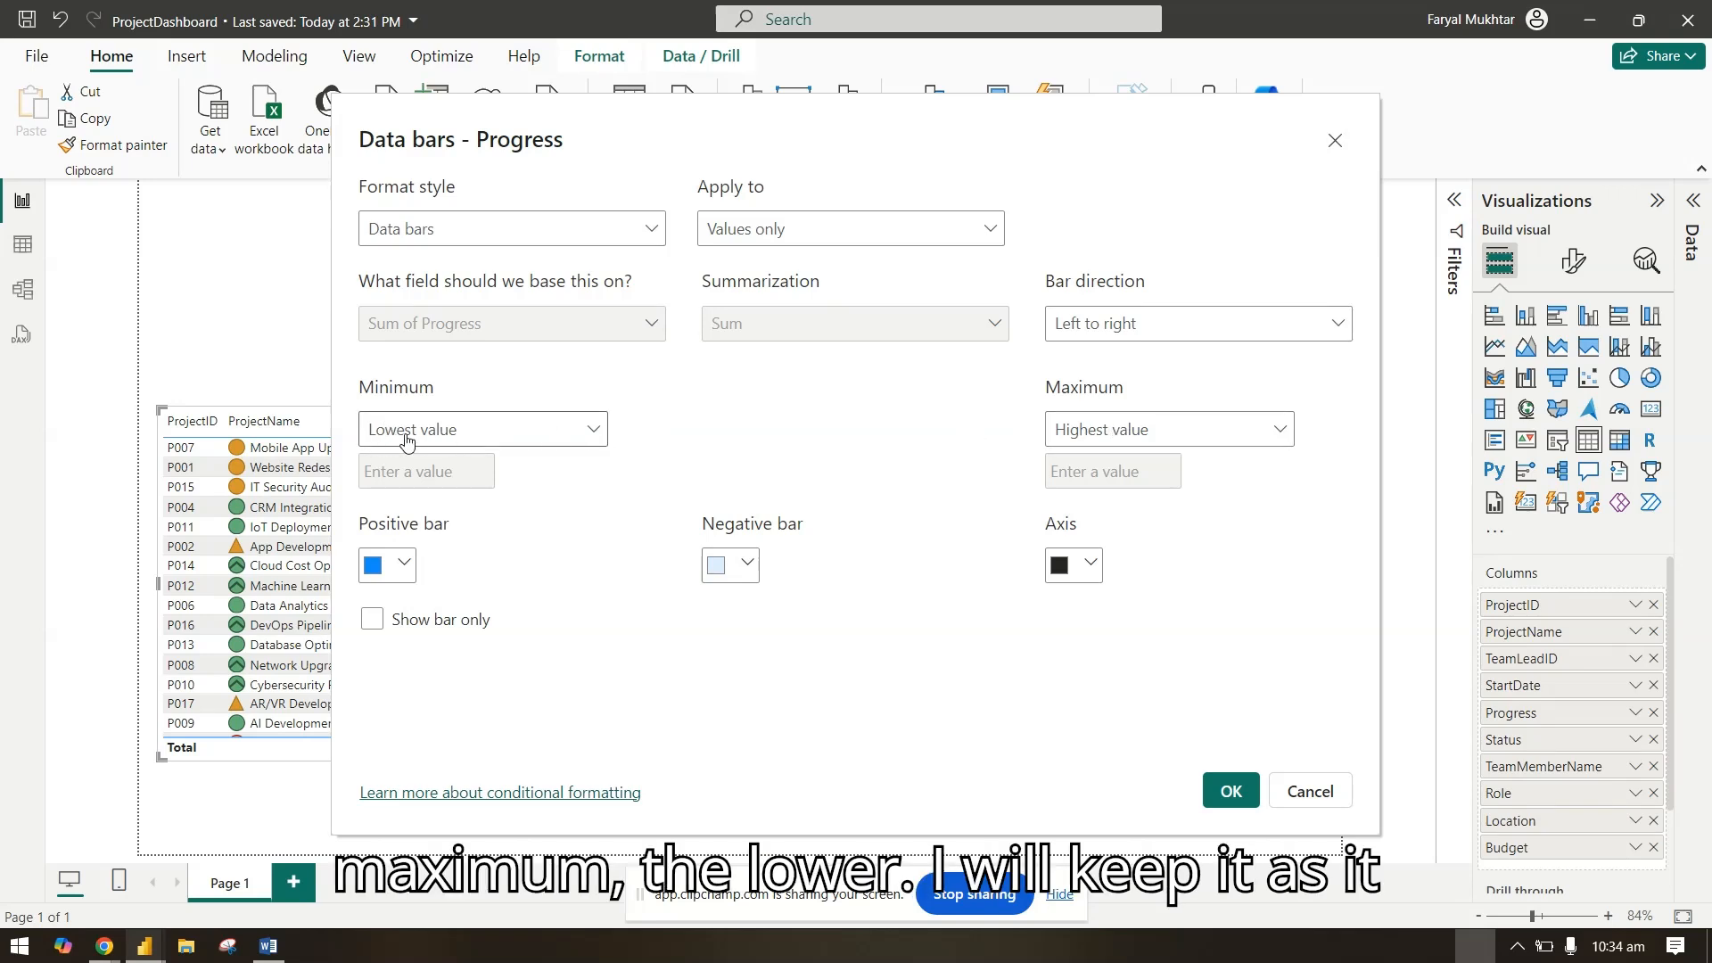
{"action": "mouse_move", "coordinate": [805, 421]}
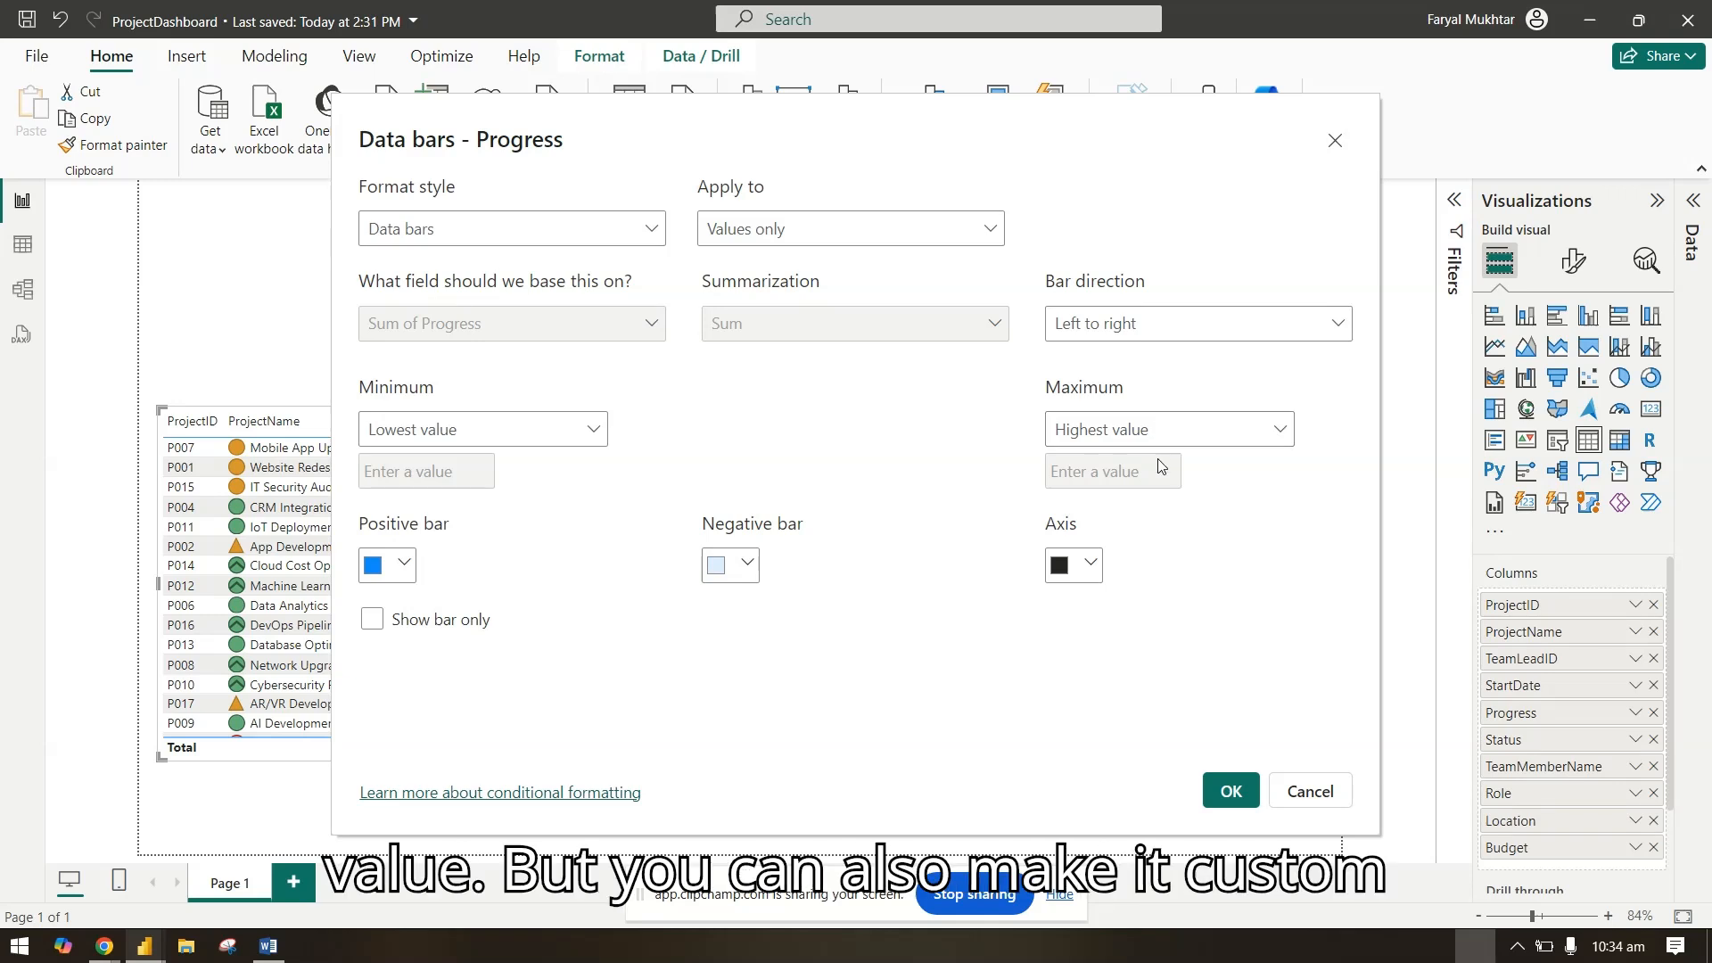
{"action": "left_click", "coordinate": [1168, 429]}
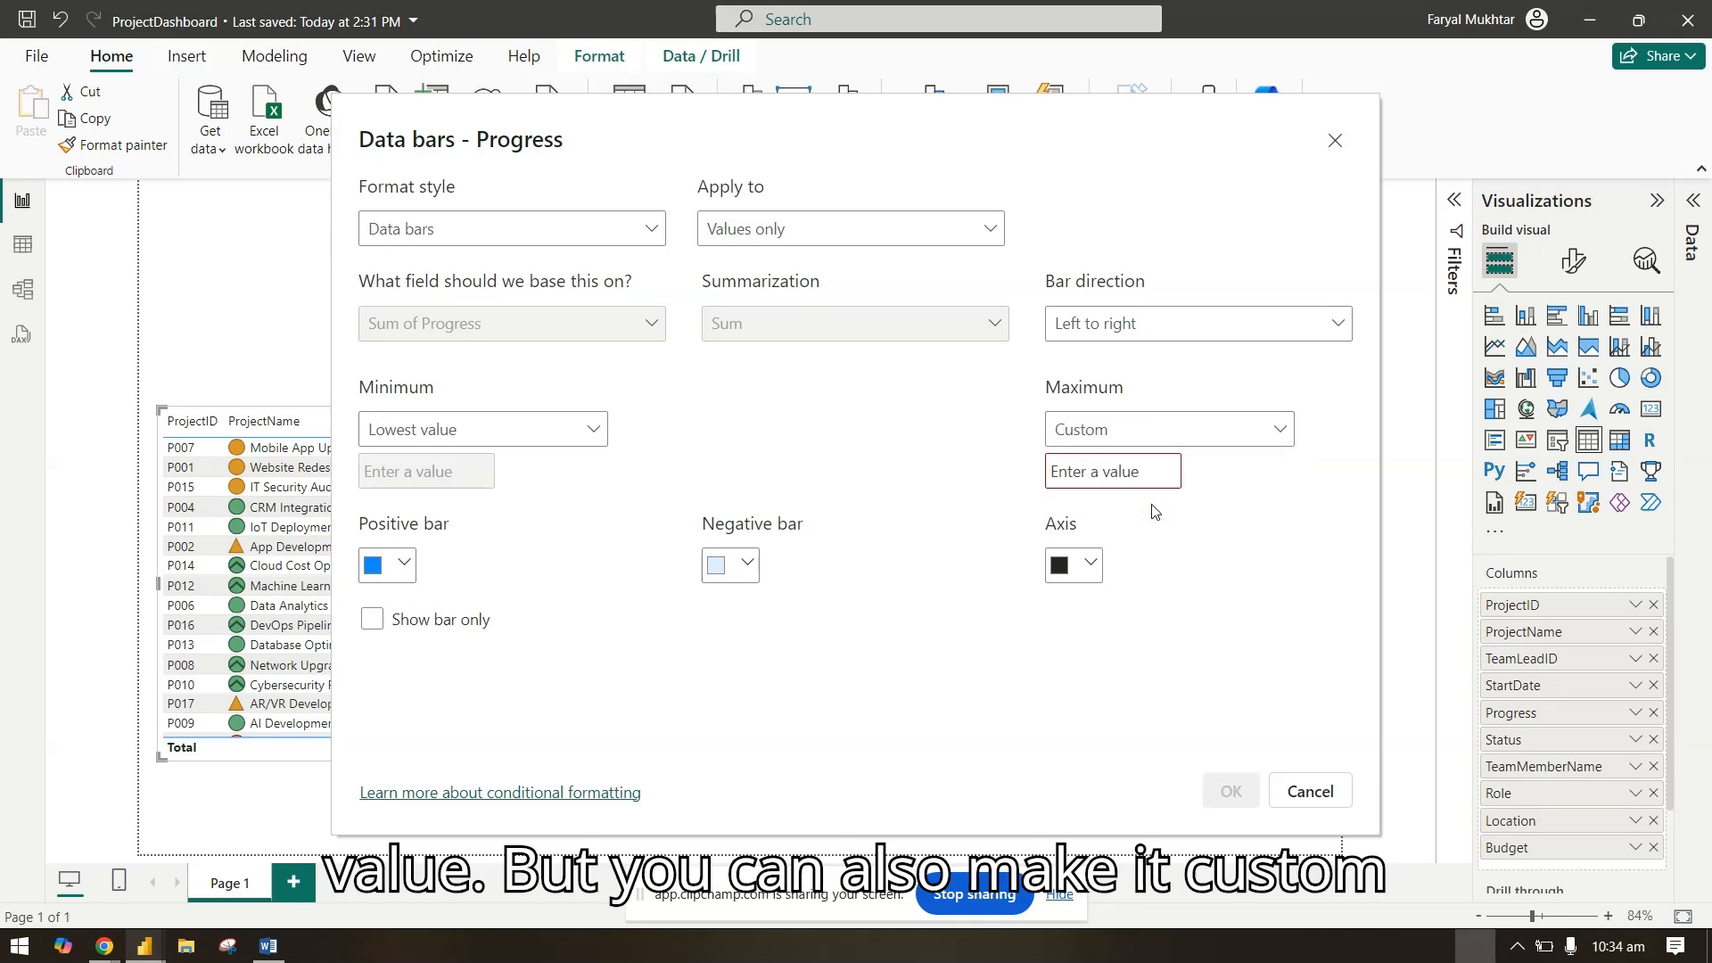
{"action": "left_click", "coordinate": [1168, 428]}
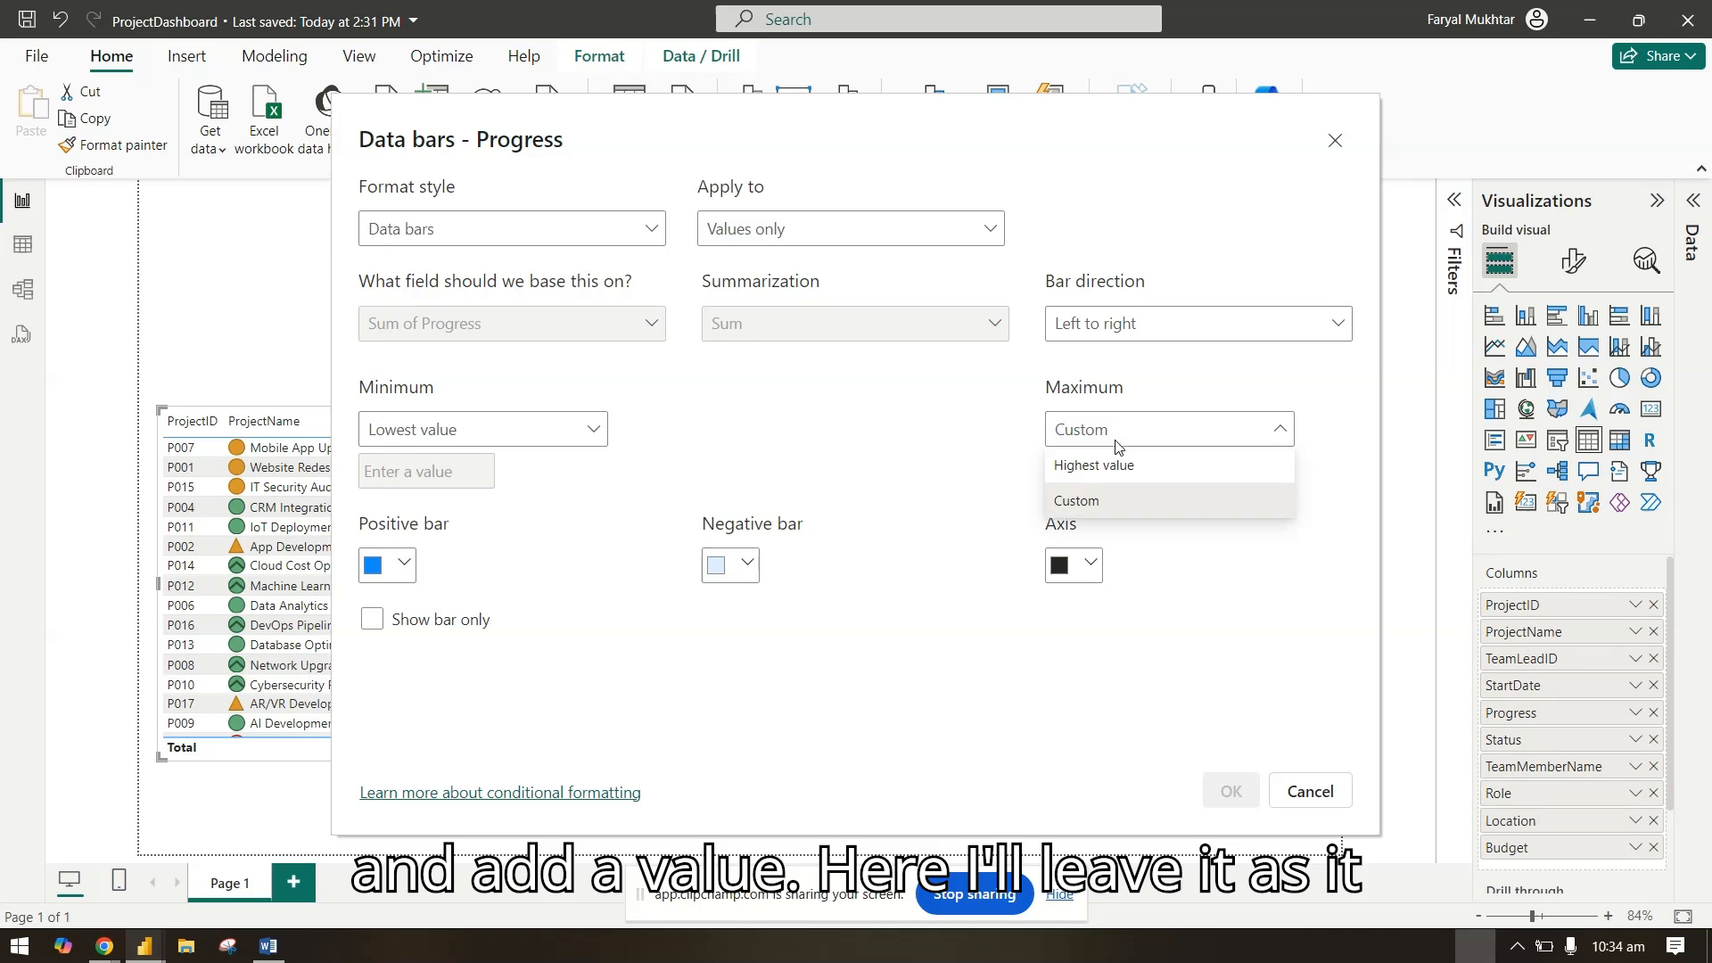
{"action": "left_click", "coordinate": [1093, 466]}
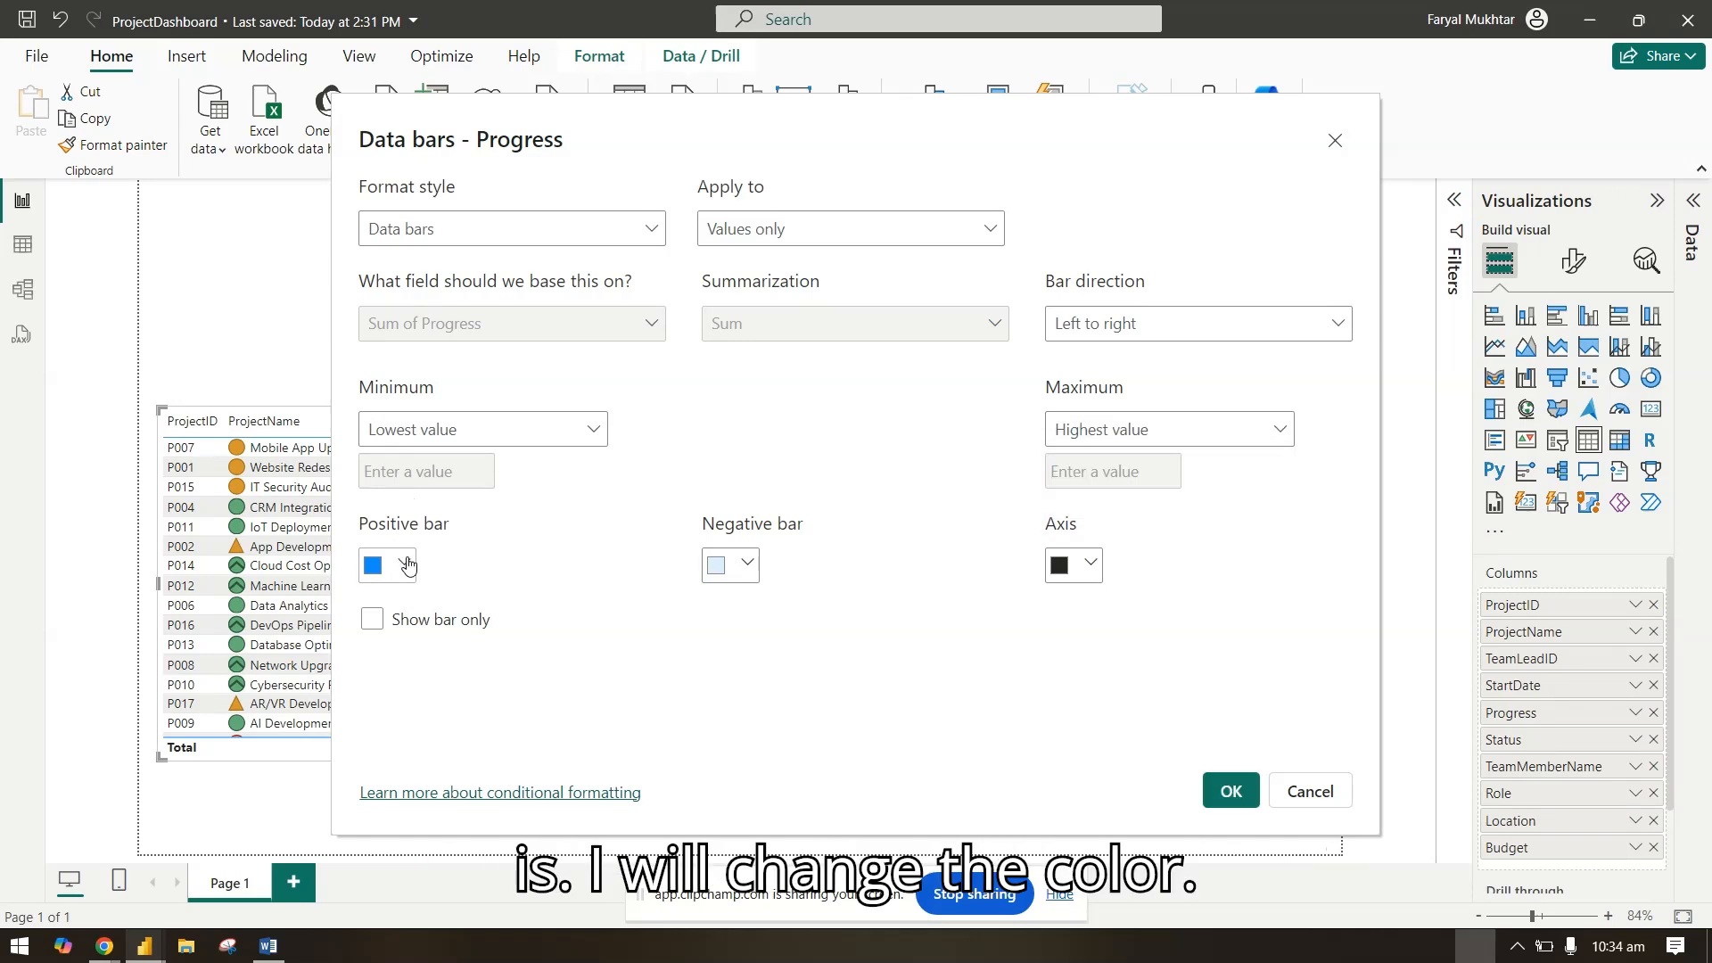
- Set the positive bar colour to green in the data bars dialog
{"action": "left_click", "coordinate": [408, 565]}
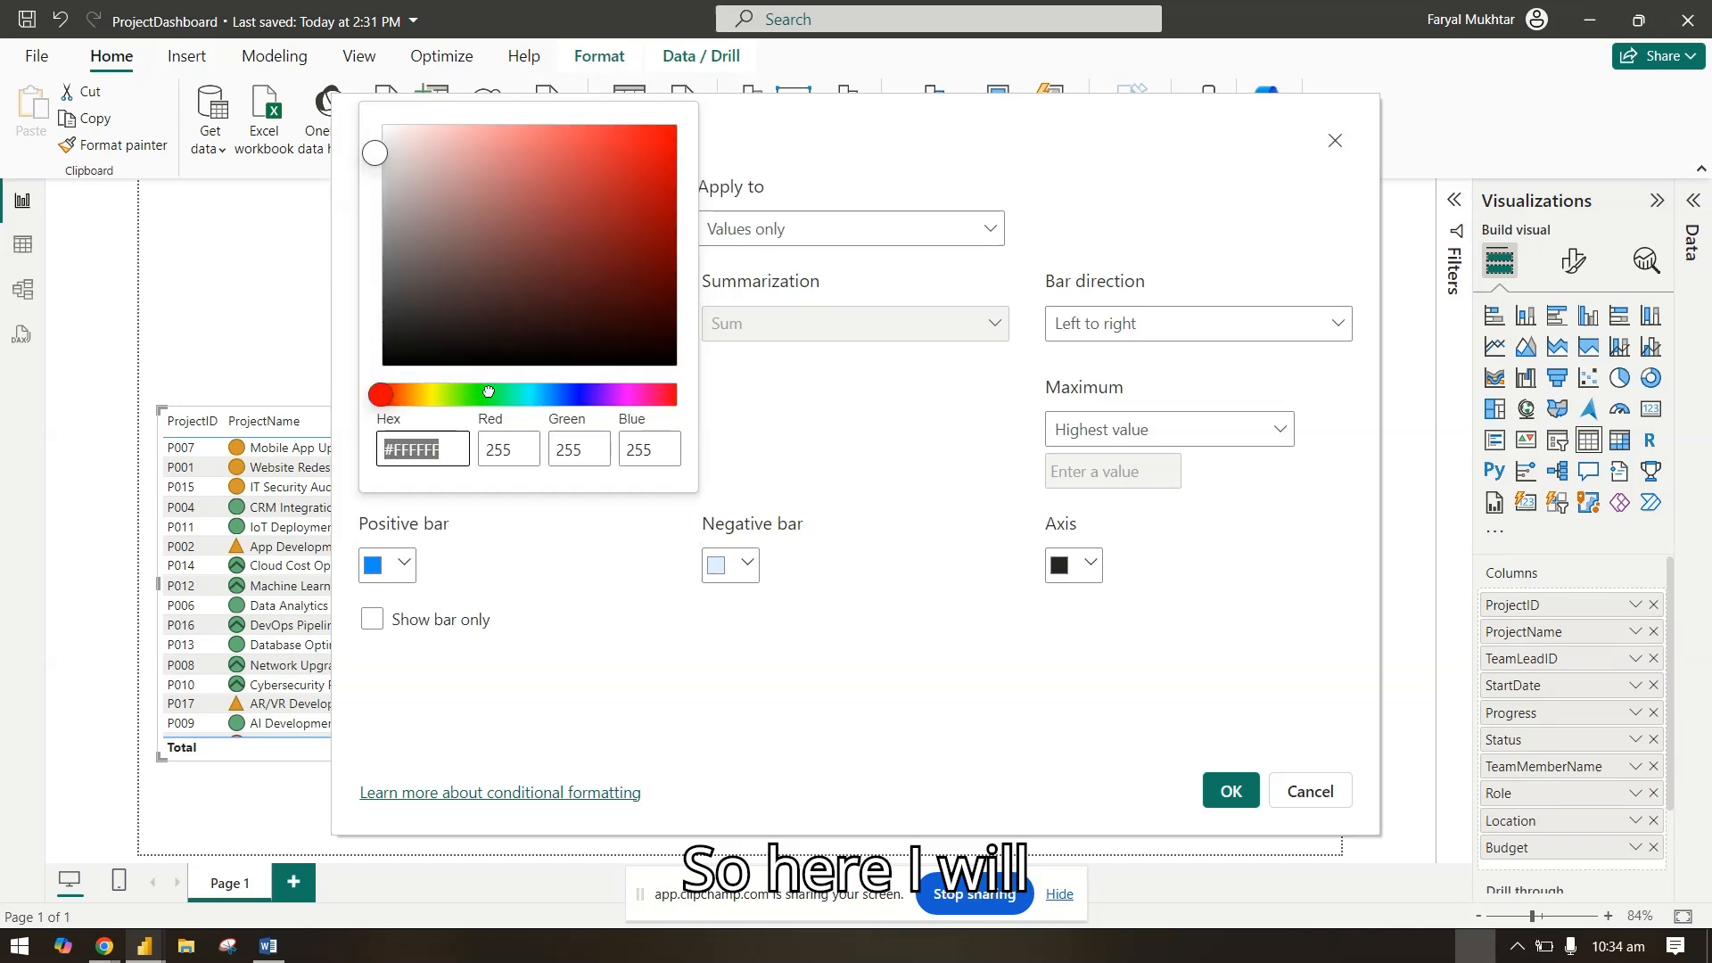
{"action": "left_click", "coordinate": [610, 144]}
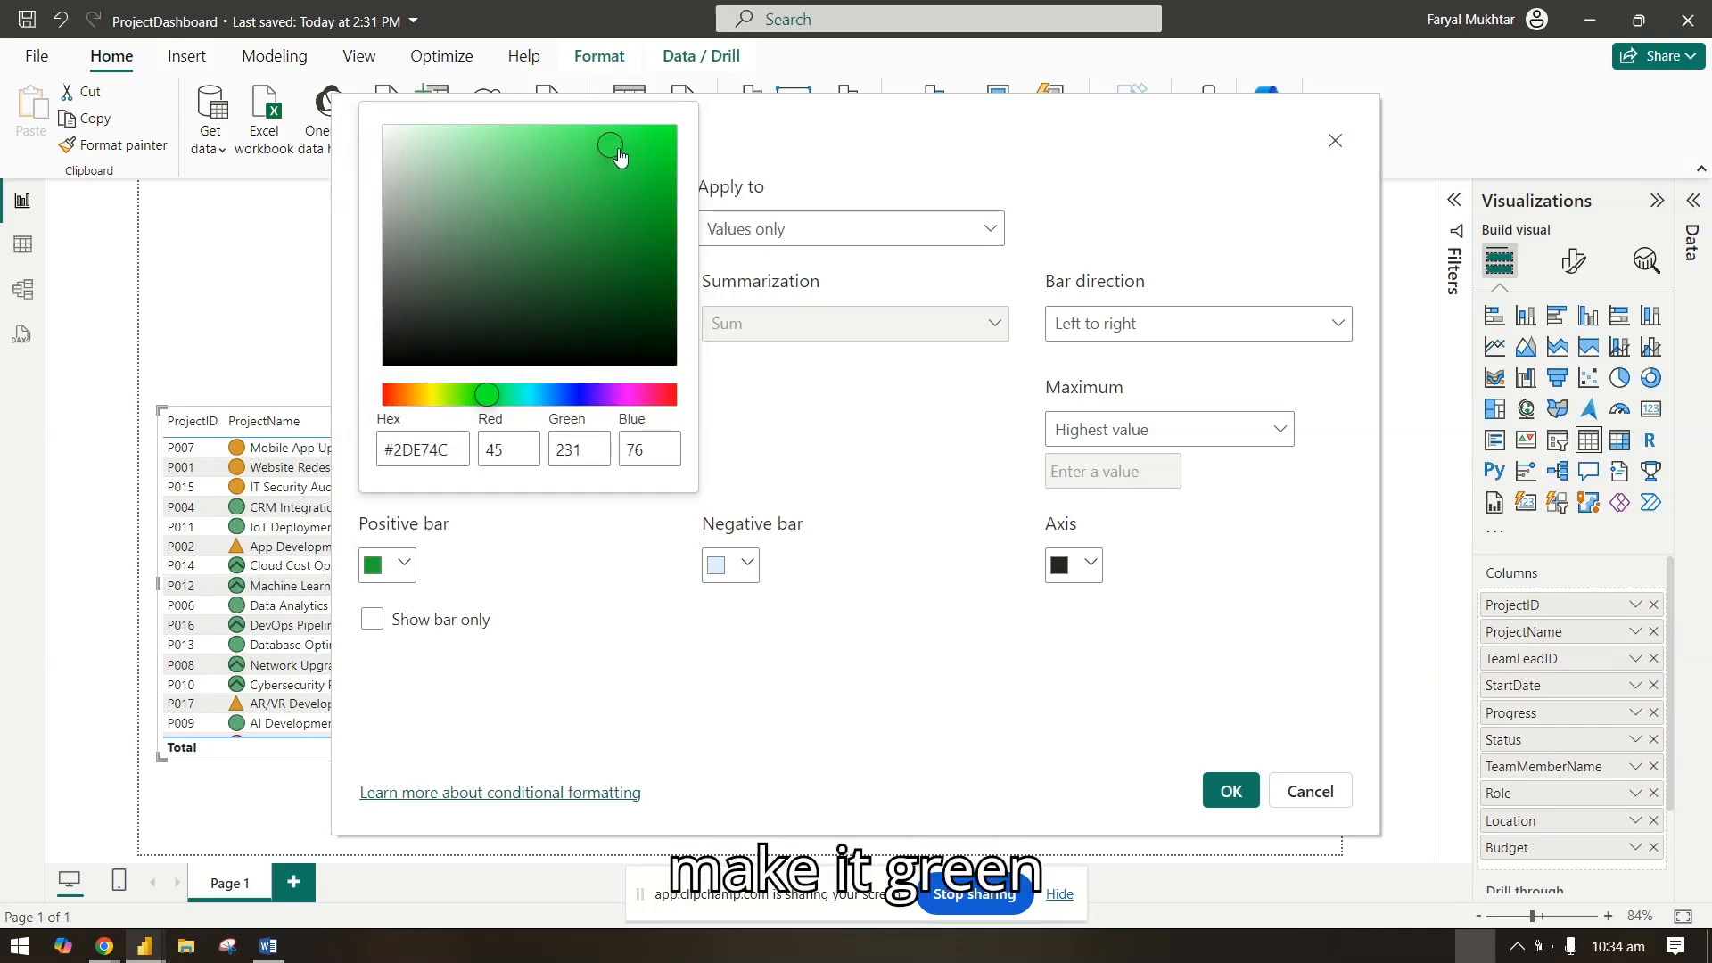
{"action": "left_click", "coordinate": [628, 257]}
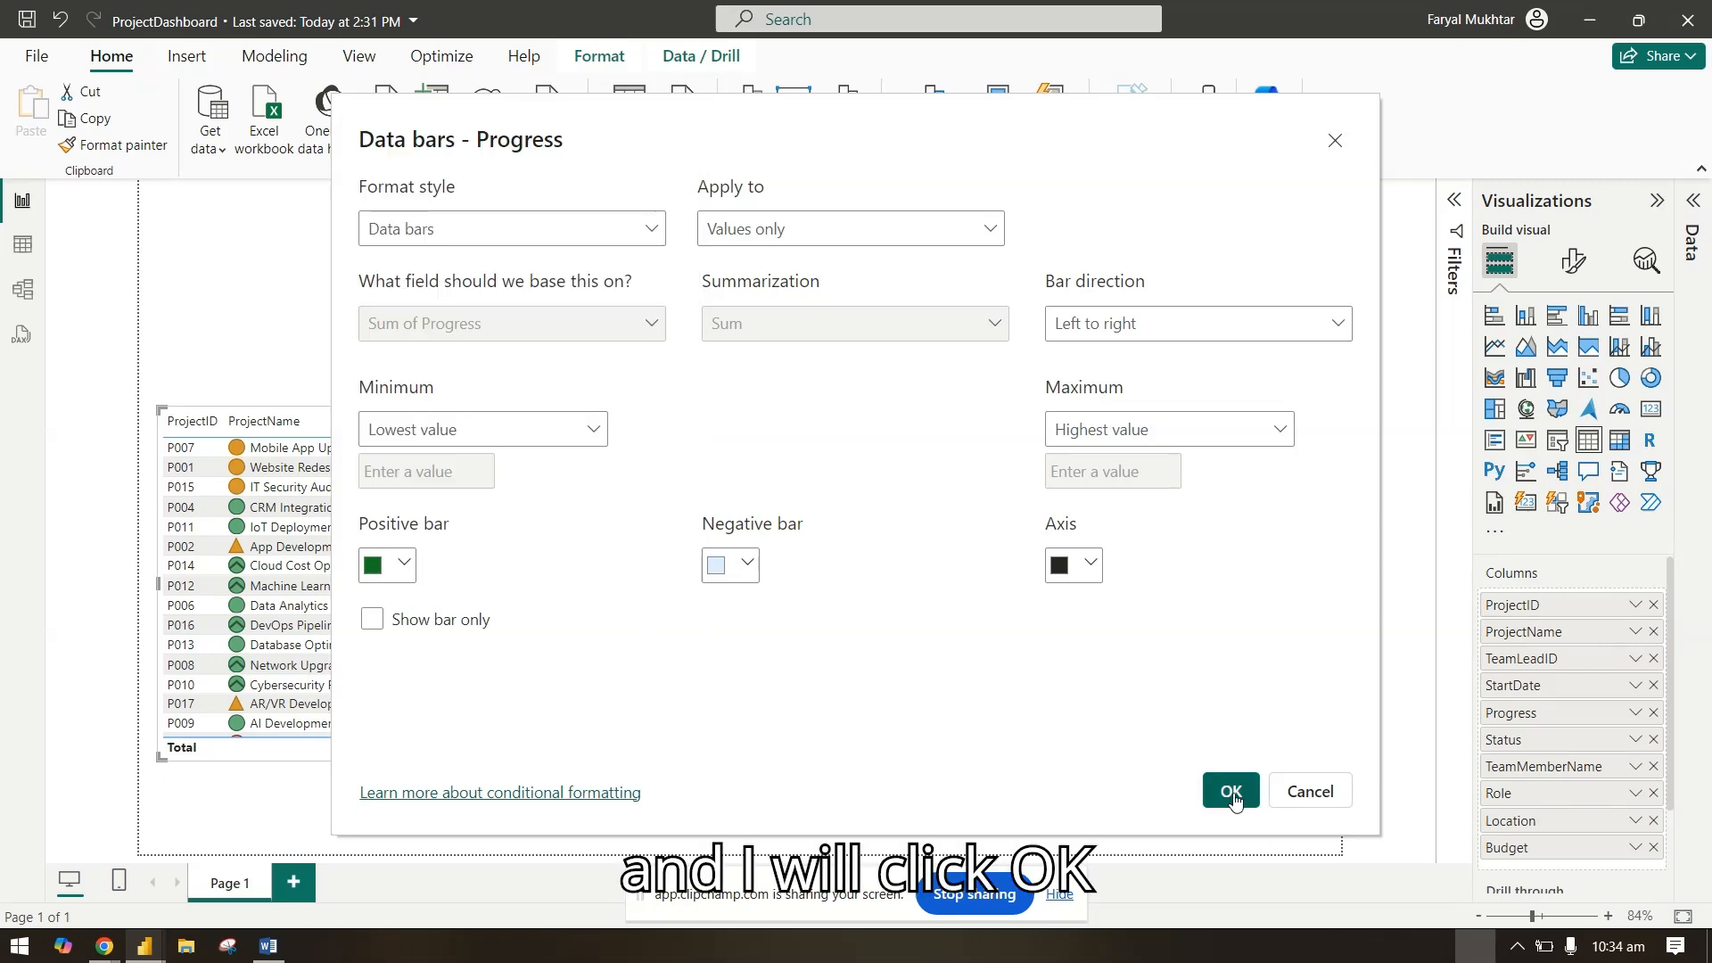
- Apply the green data bars and sort the table ascending by Progress
{"action": "left_click", "coordinate": [1231, 792]}
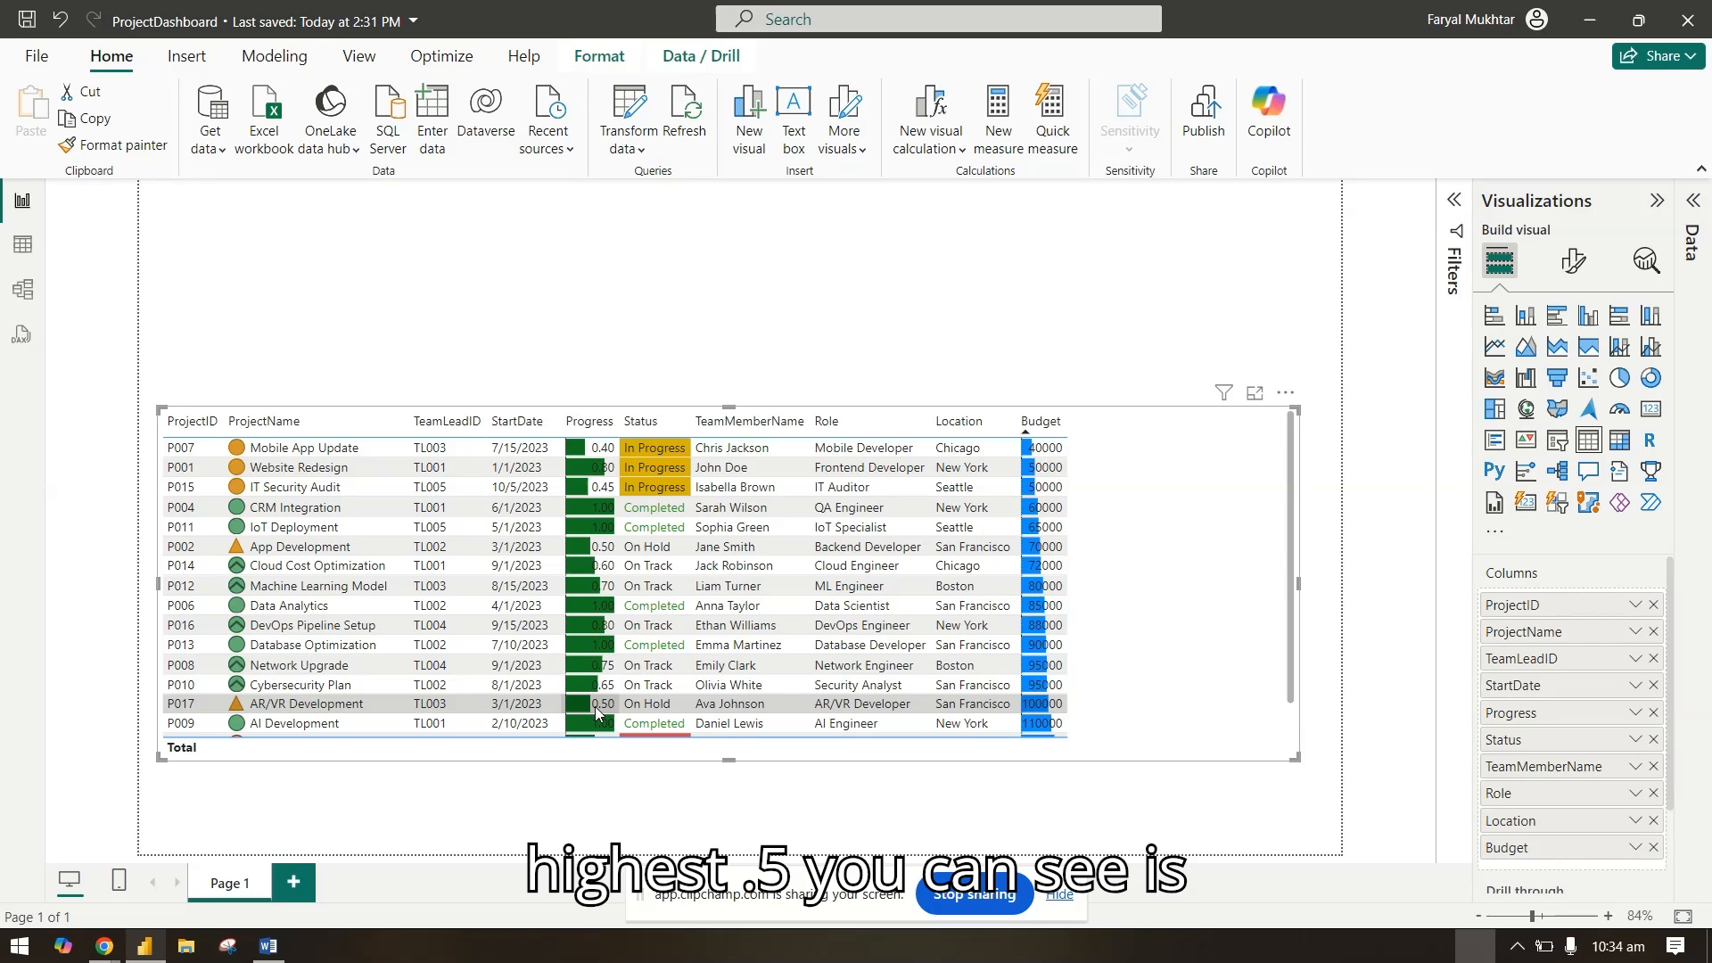
{"action": "mouse_move", "coordinate": [599, 628]}
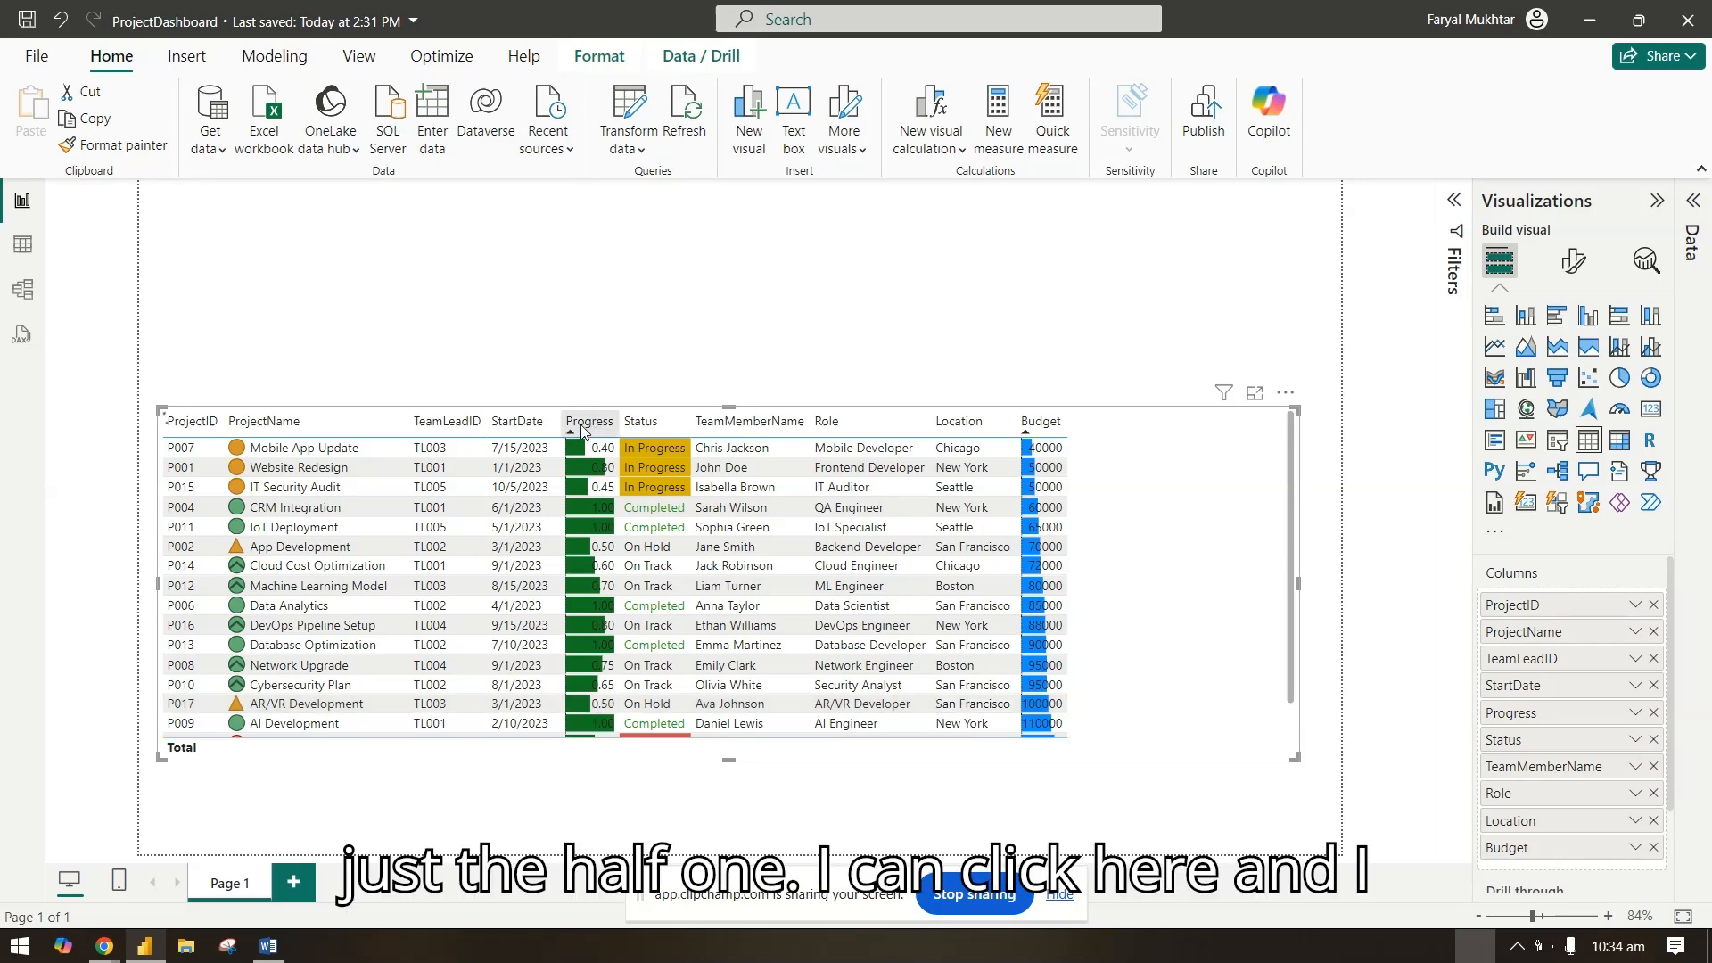
{"action": "left_click", "coordinate": [587, 421]}
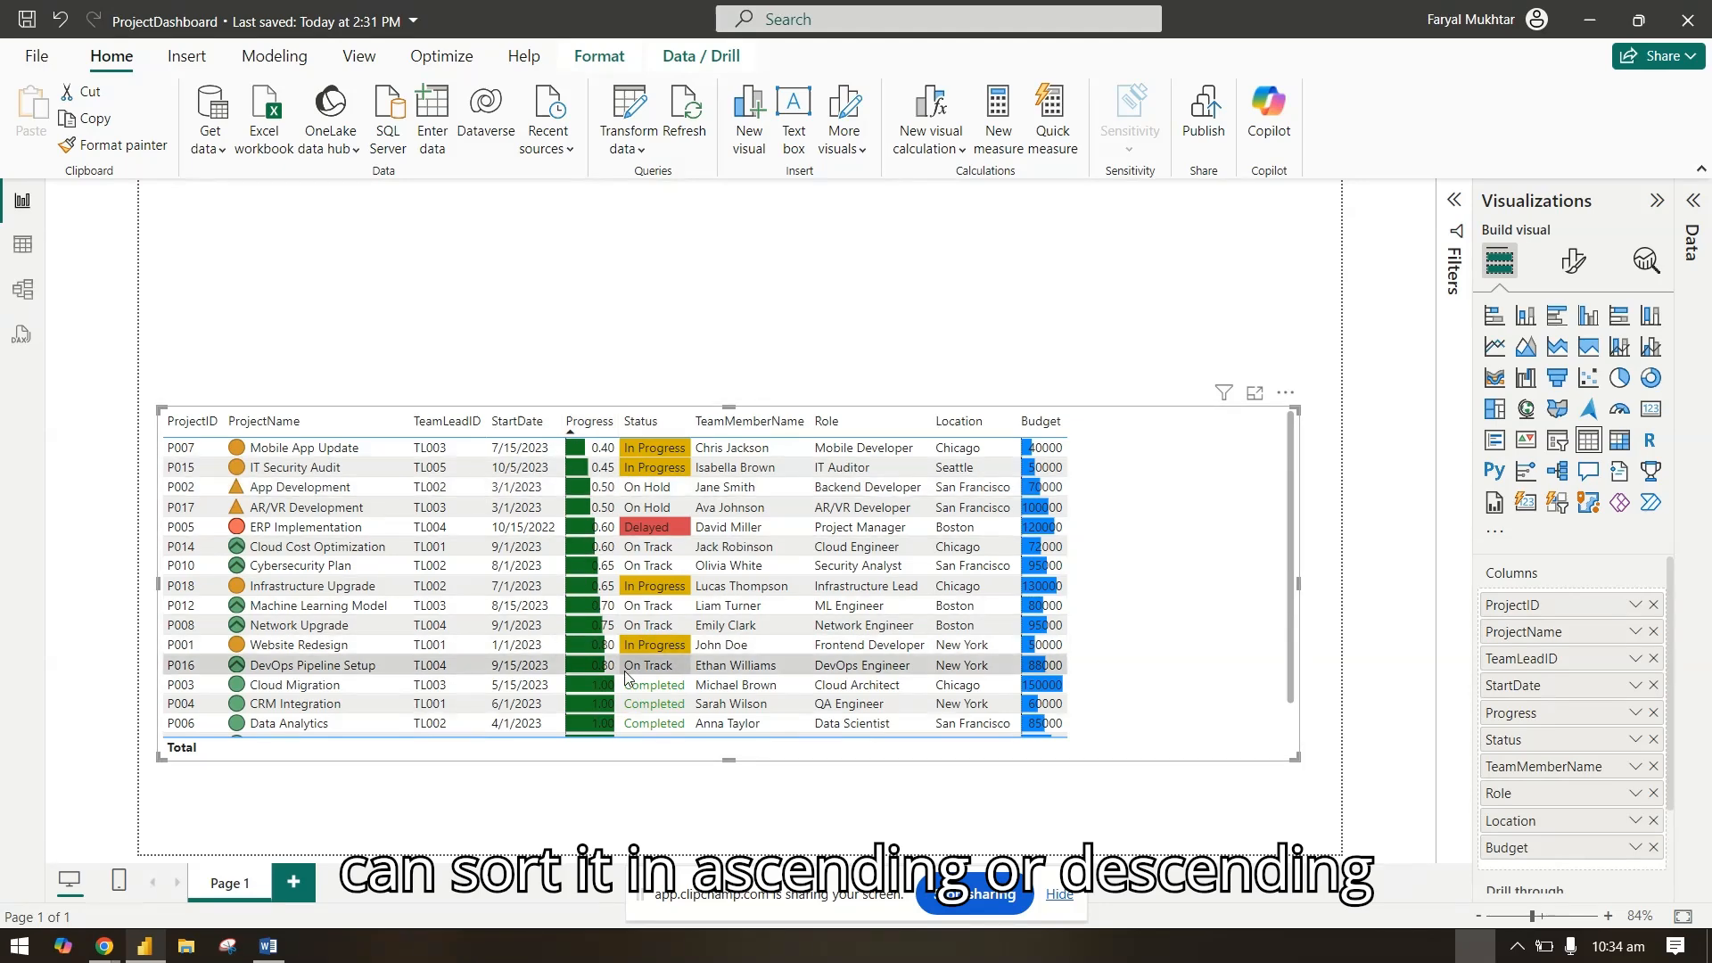